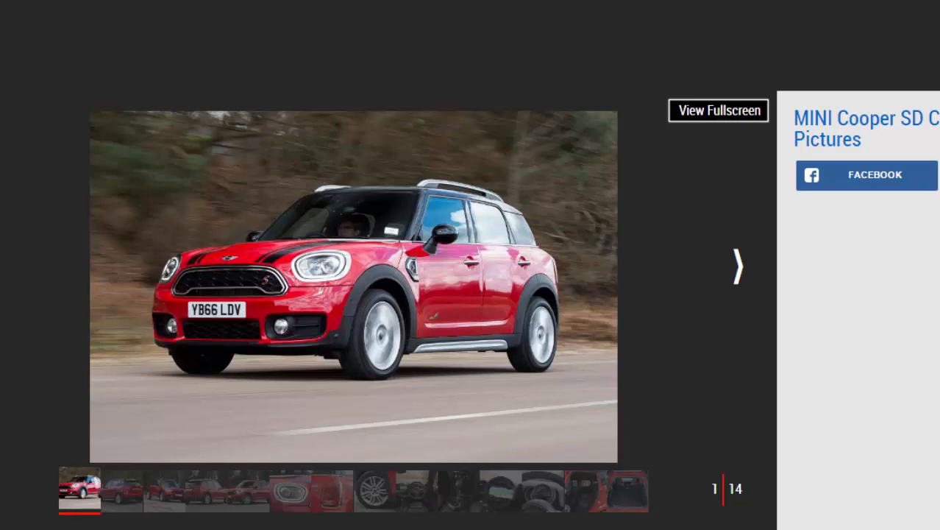
- Page past the rear view to photo 3, the red Countryman's front three-quarter road shot
left_click(737, 265)
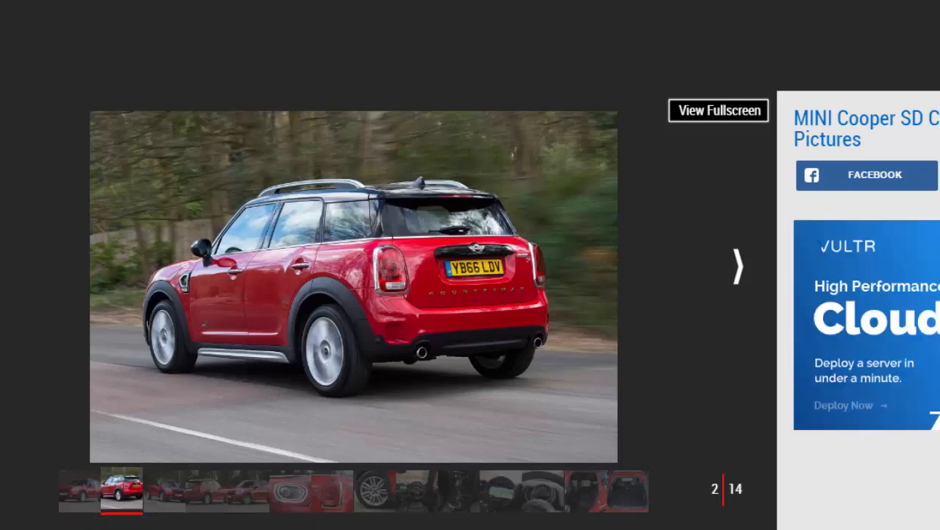
left_click(738, 265)
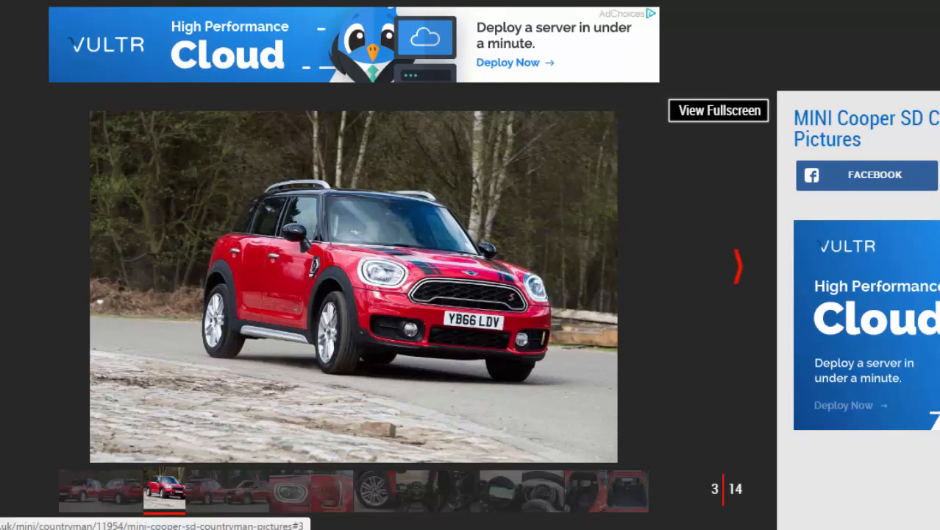
- Step past the gravel rear view and photo 5 to the headlight close-up, photo 6
left_click(737, 265)
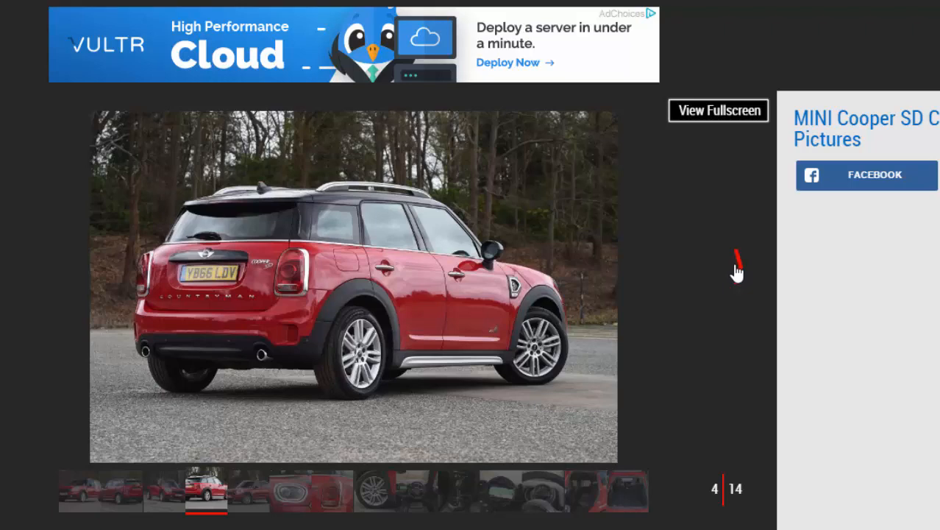
left_click(737, 265)
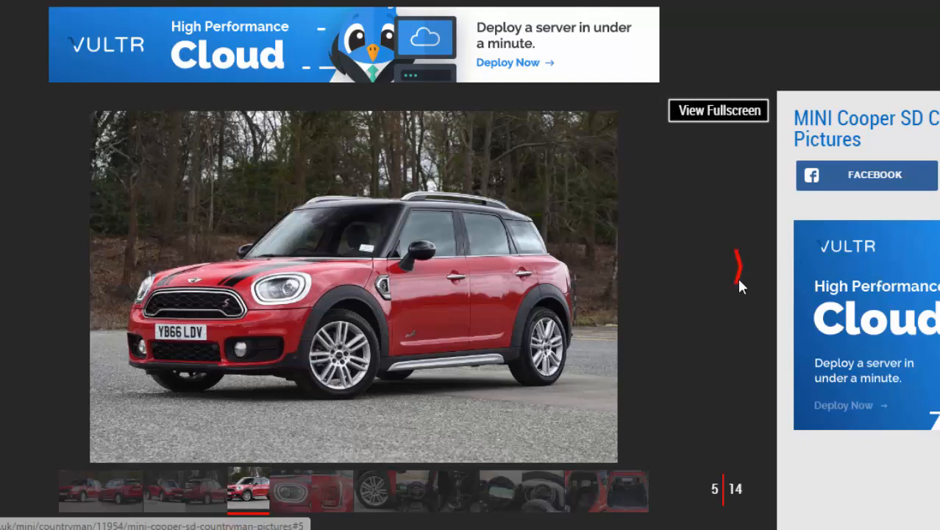
left_click(738, 266)
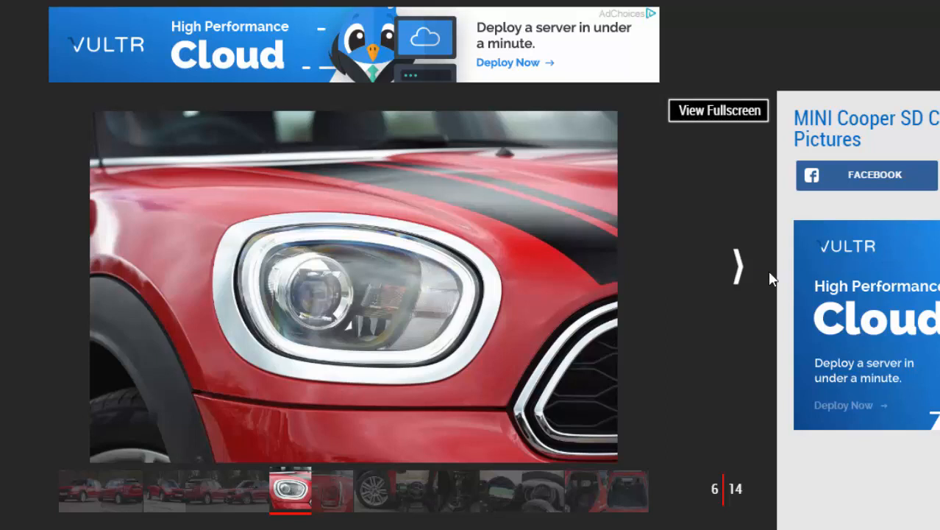
- Step past the taillight close-up to photo 8, the alloy wheel close-up
left_click(738, 266)
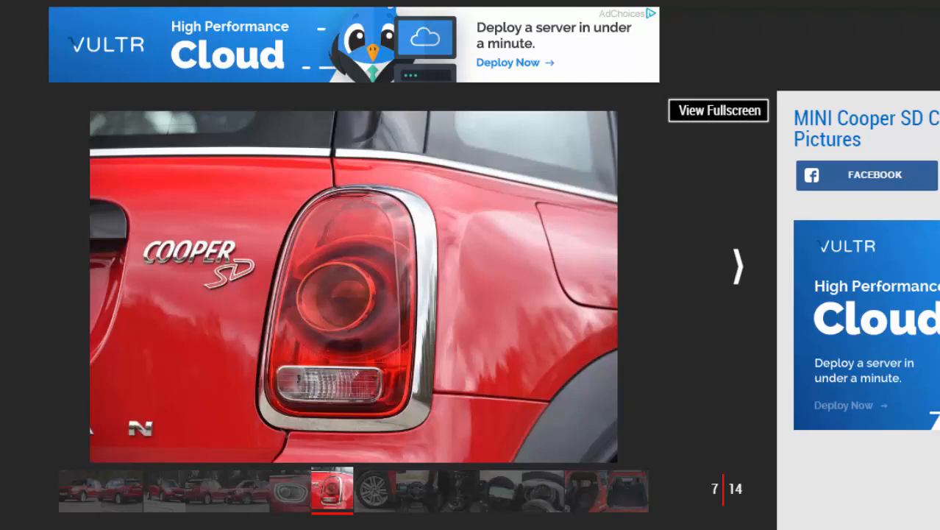
left_click(738, 267)
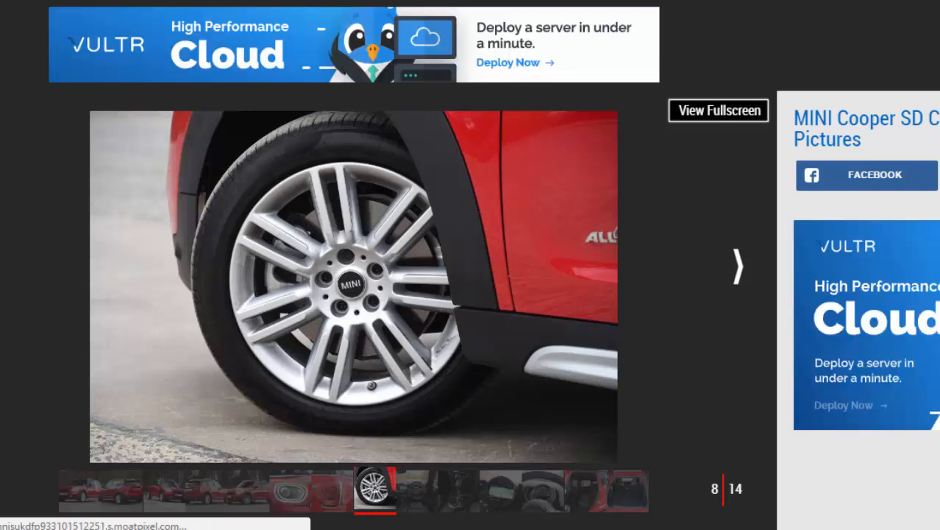
mouse_move(747, 285)
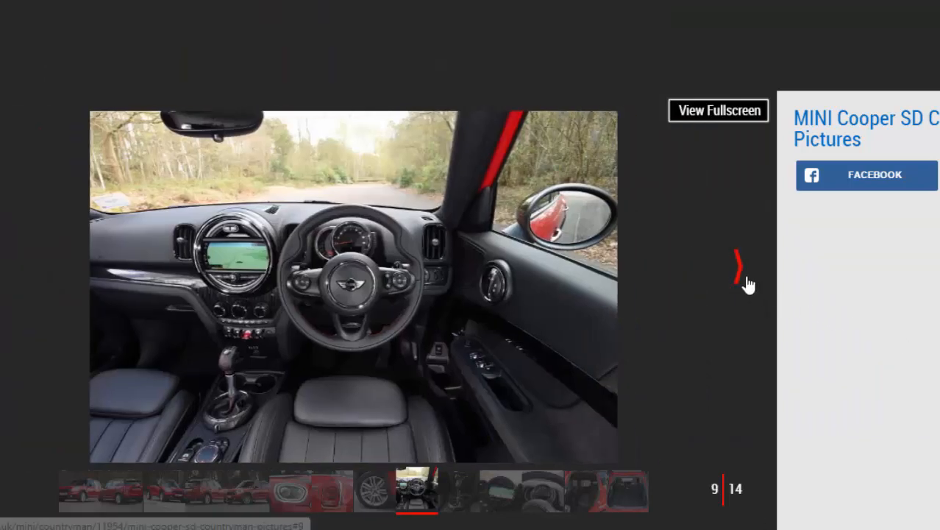
left_click(738, 266)
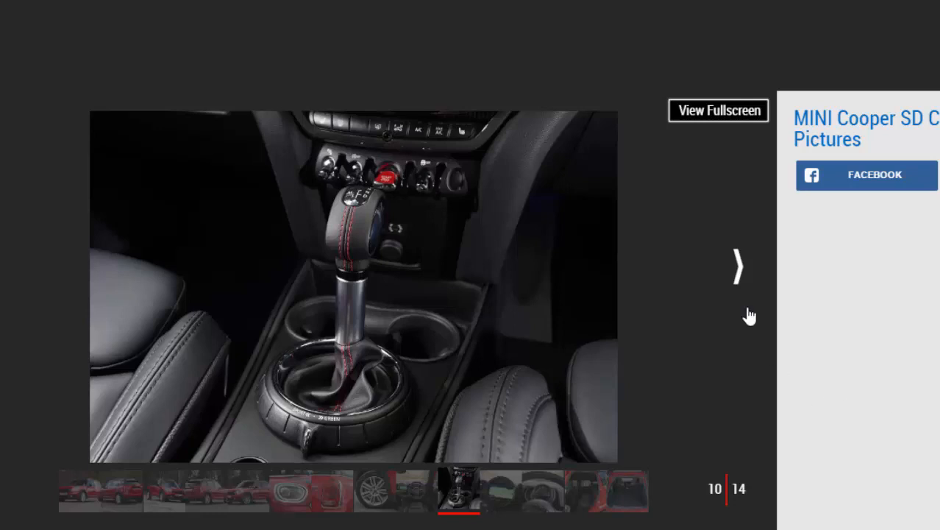
left_click(738, 265)
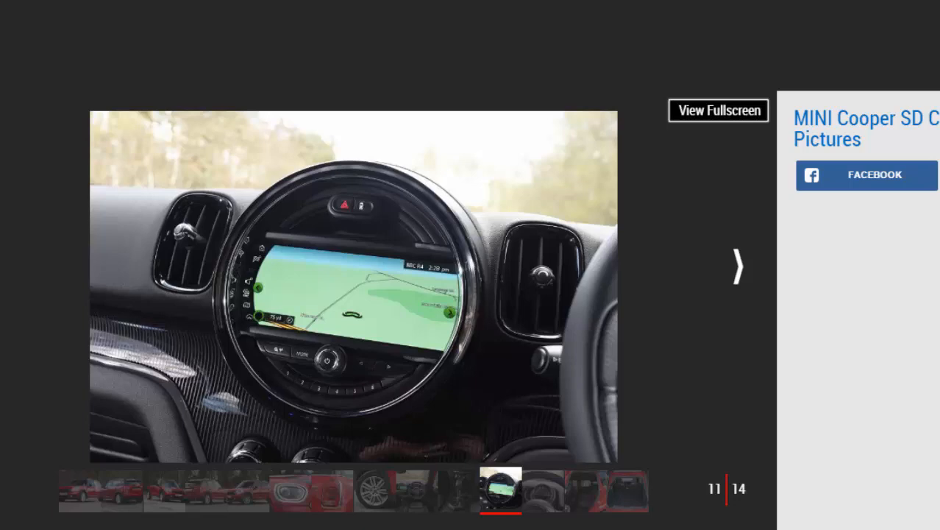
left_click(738, 266)
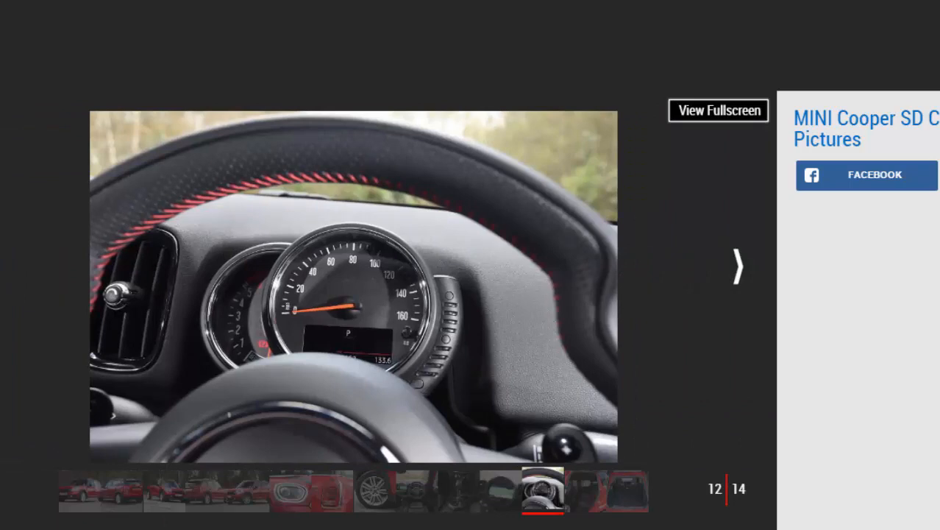
left_click(417, 490)
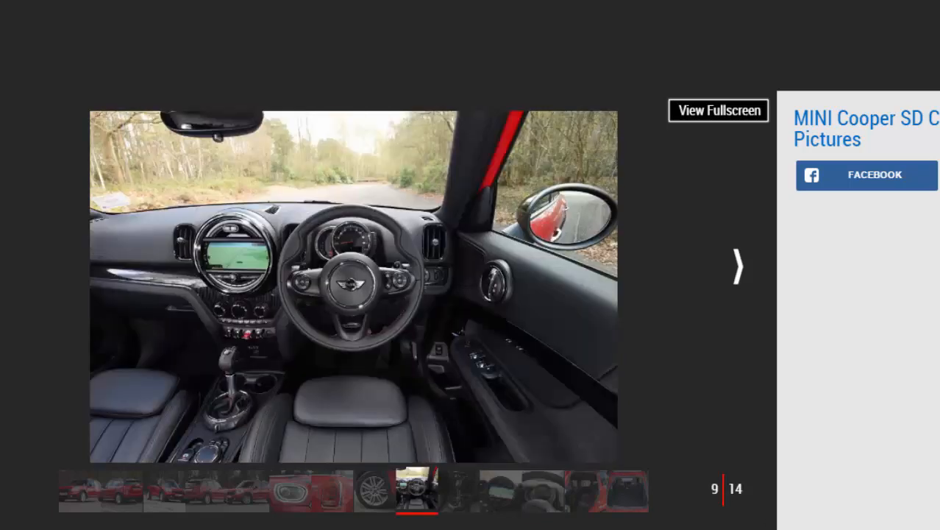
- Step past the gear lever, navigation screen and instrument dial photos to the rear seats, photo 13
left_click(737, 267)
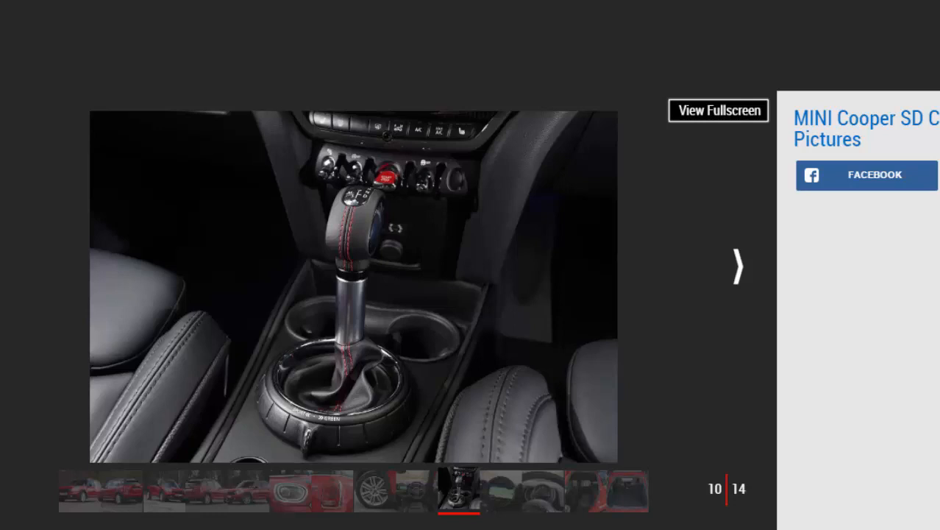
left_click(738, 266)
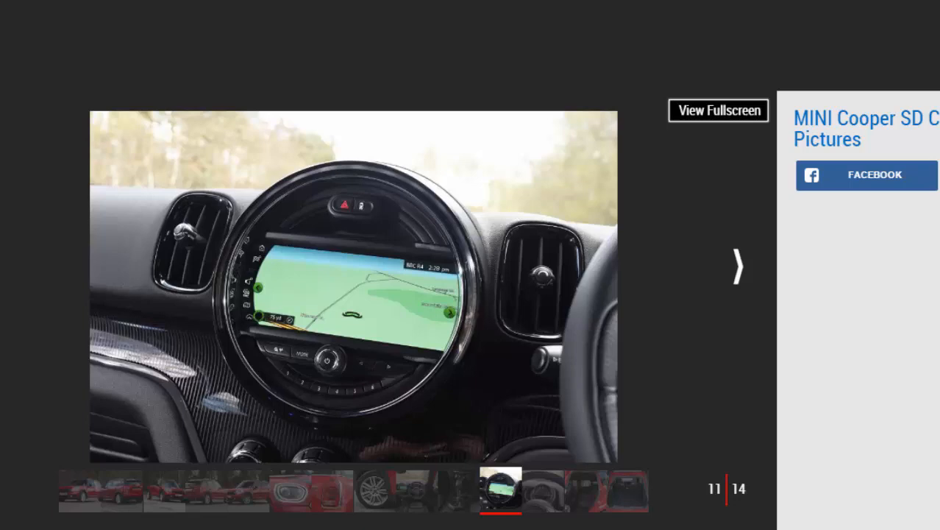
mouse_move(793, 309)
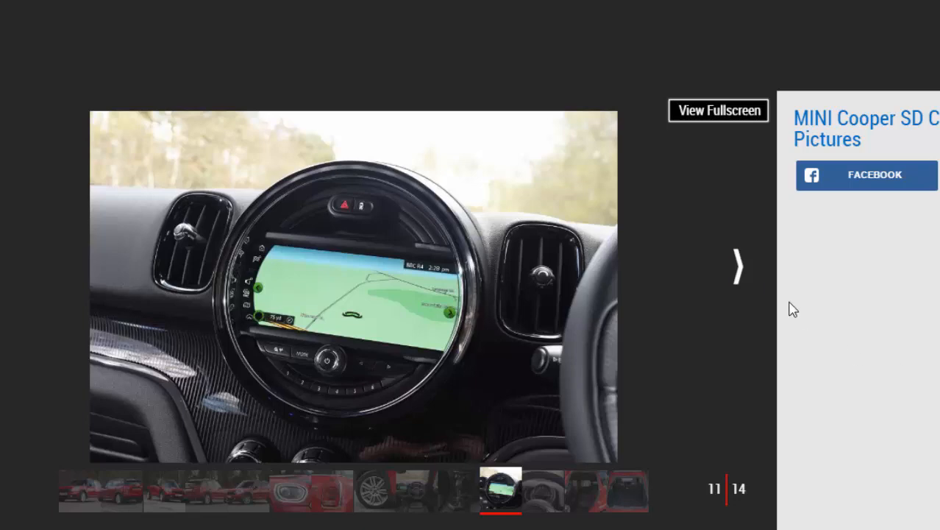
left_click(738, 265)
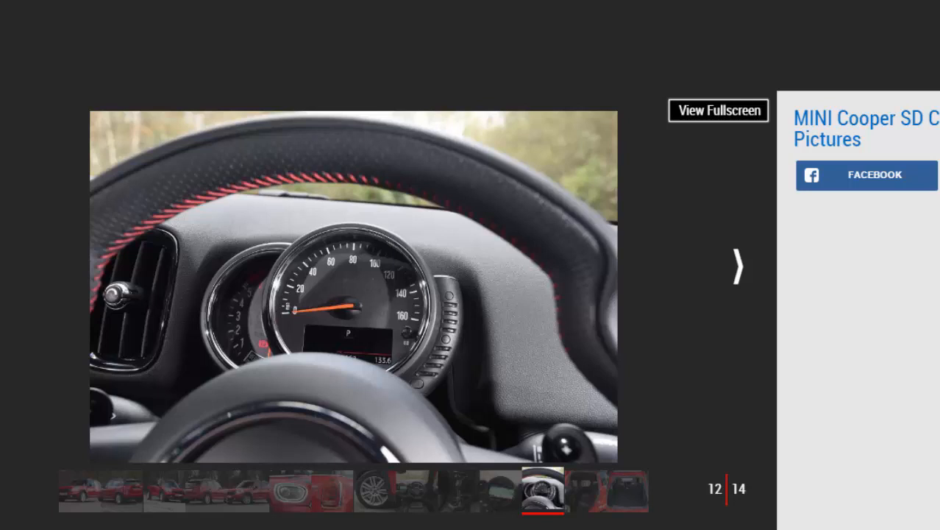
left_click(737, 266)
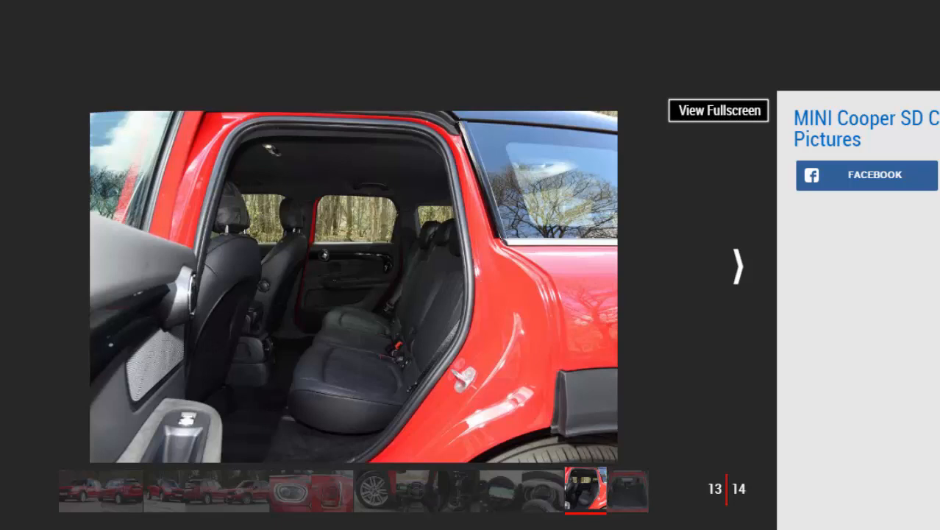
mouse_move(861, 419)
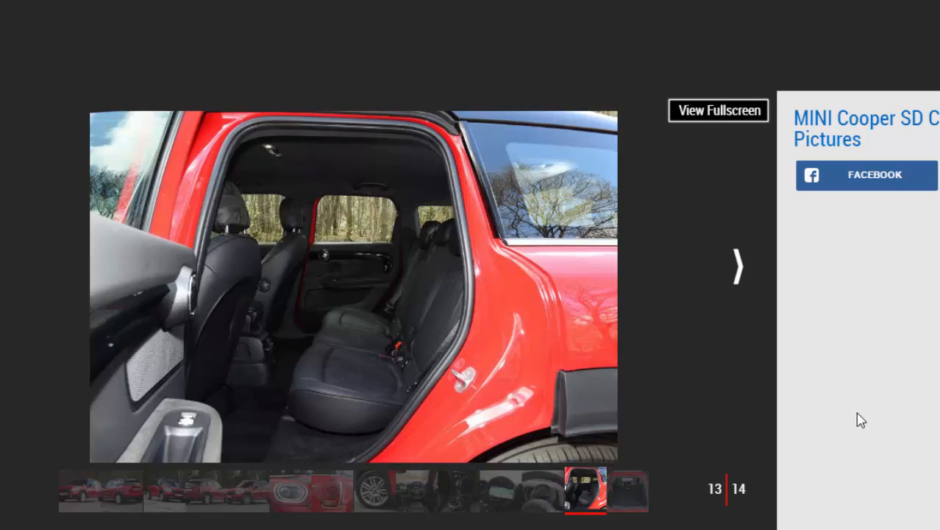